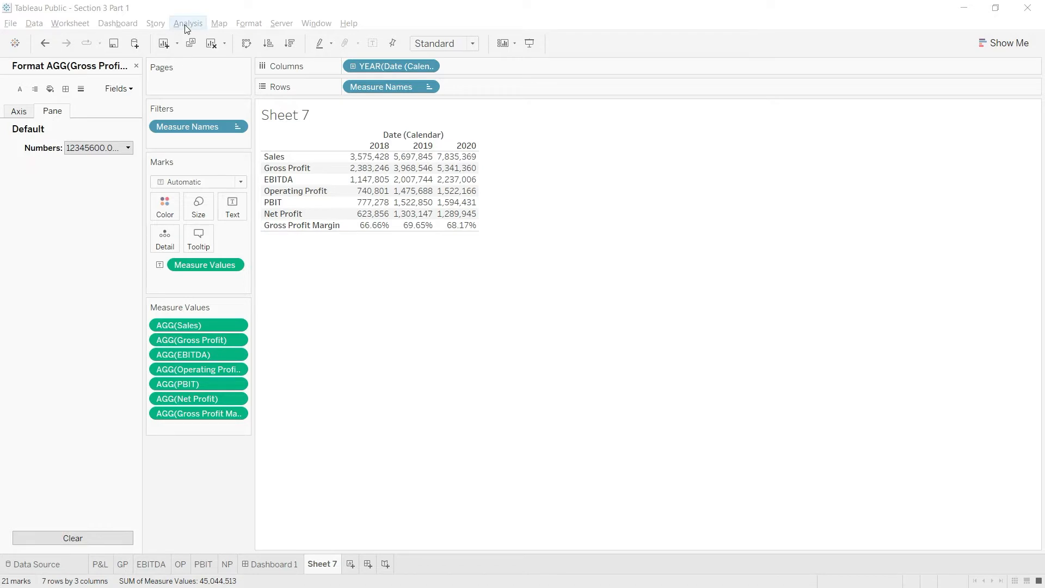
Create a calculated field 'Net Profit Margin' with formula [Net Profit] / [Sales]
left_click(187, 23)
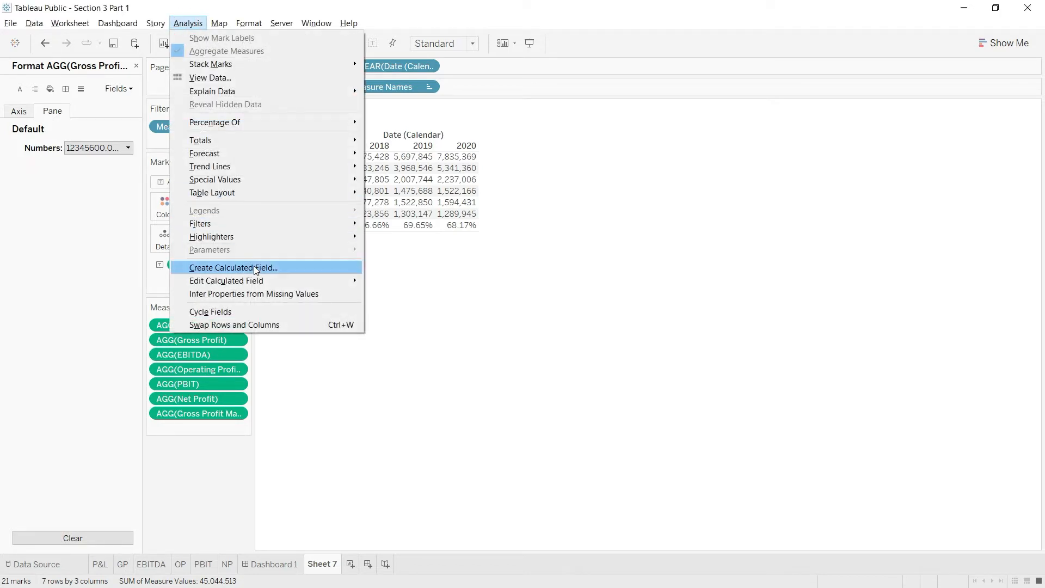
left_click(232, 268)
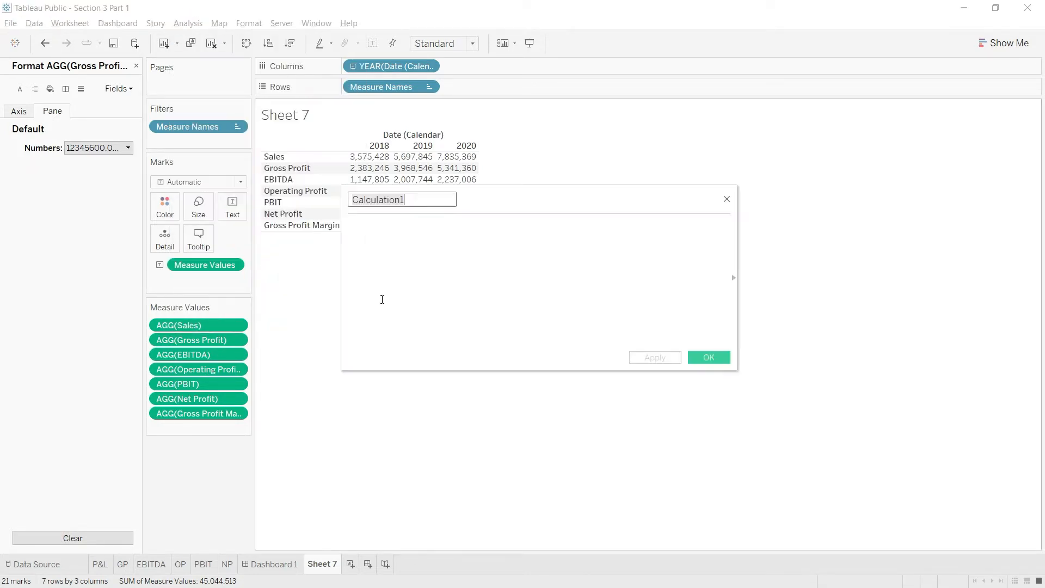
type("Net Profit Margi")
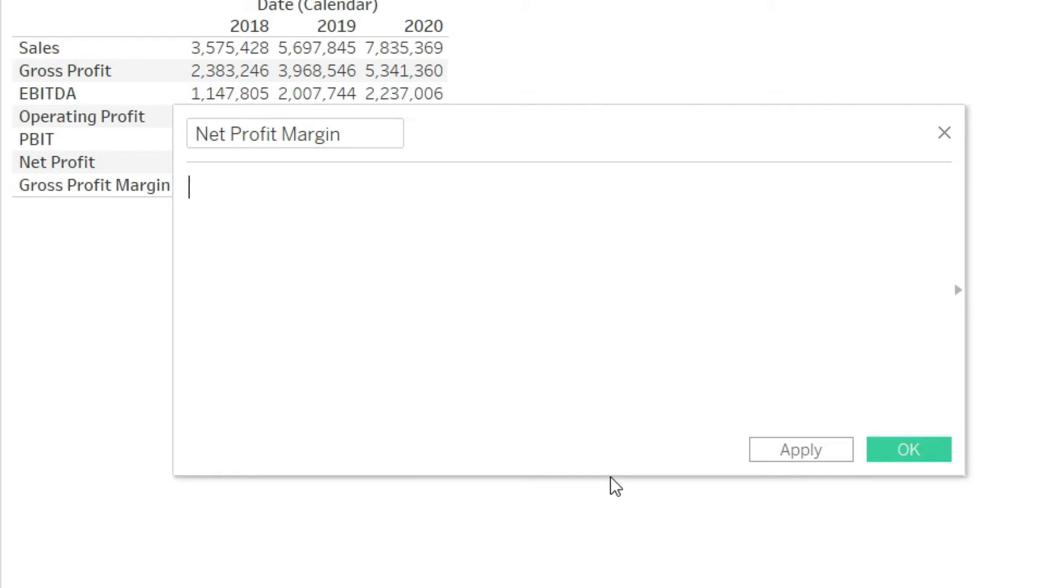
type("net")
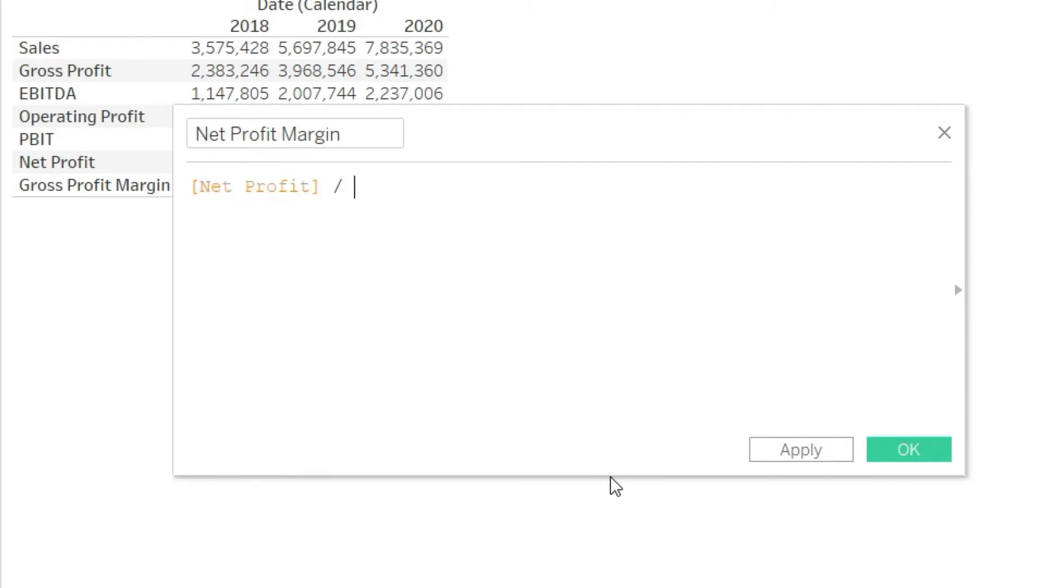
type("sa")
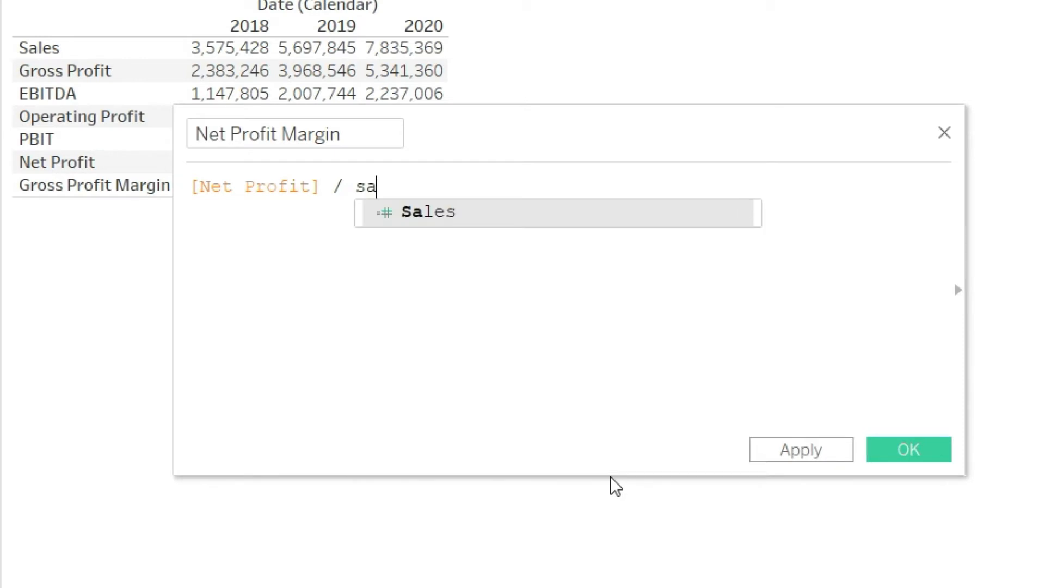
left_click(428, 212)
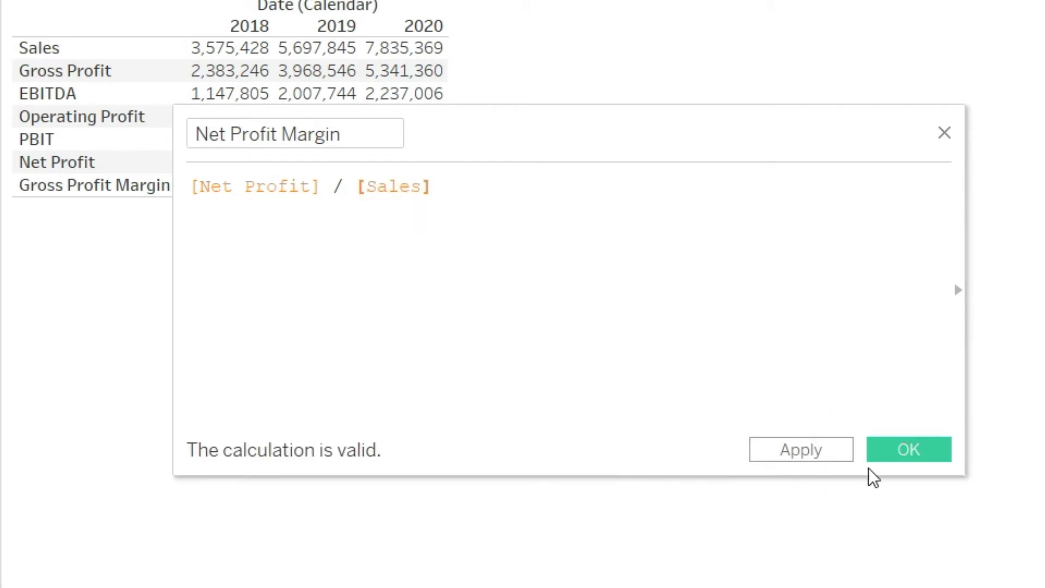
left_click(907, 449)
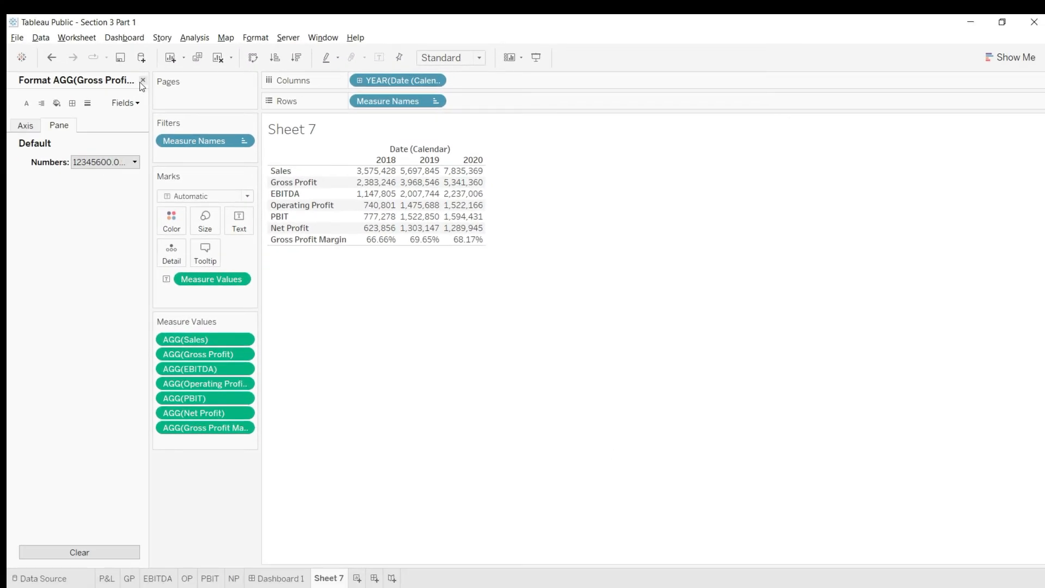
Close the Format pane and drag Net Profit Margin into the Measure Values card
left_click(142, 80)
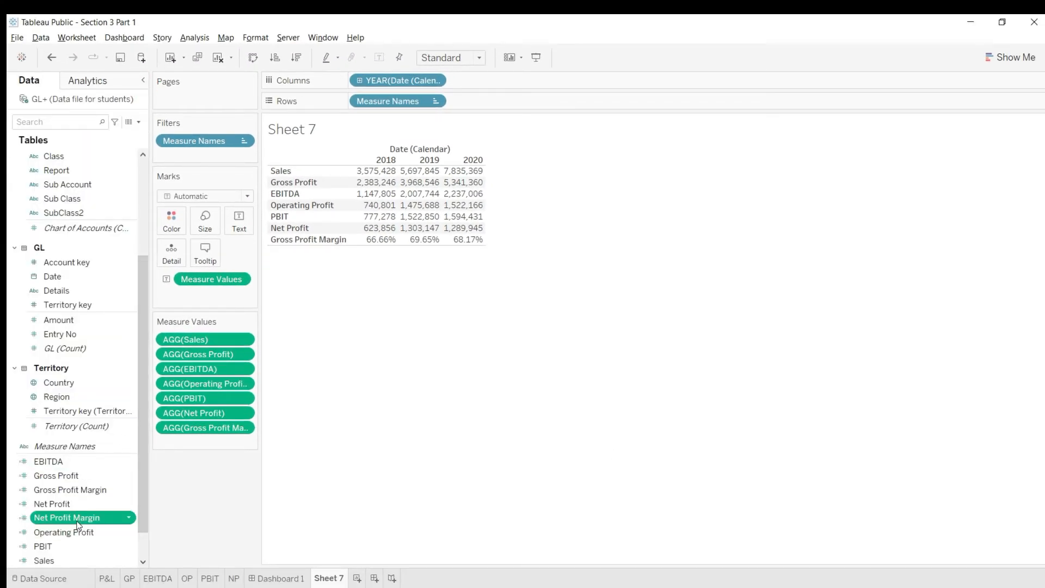
left_click_drag(67, 517, 213, 442)
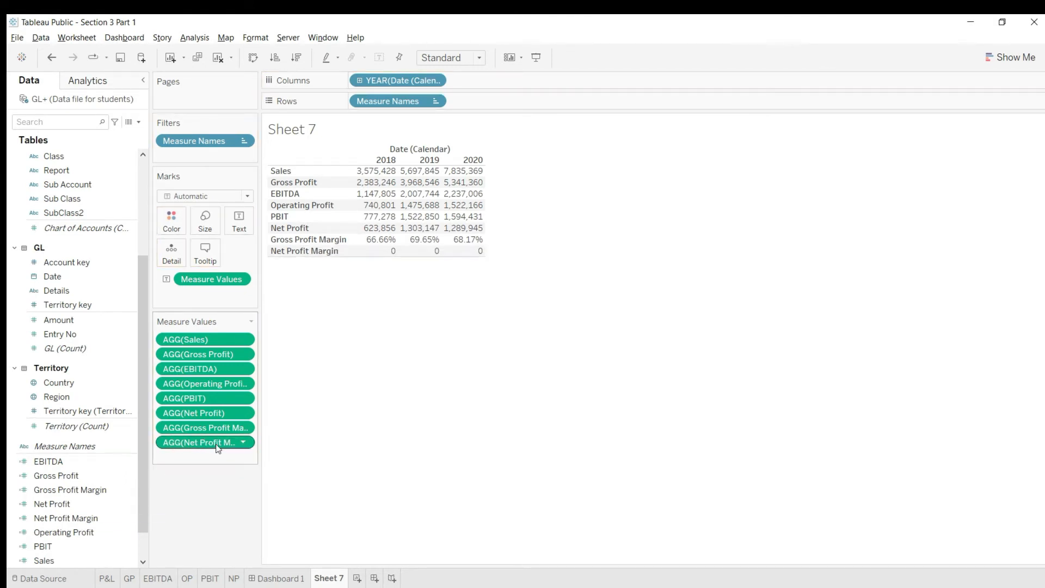
mouse_move(403, 253)
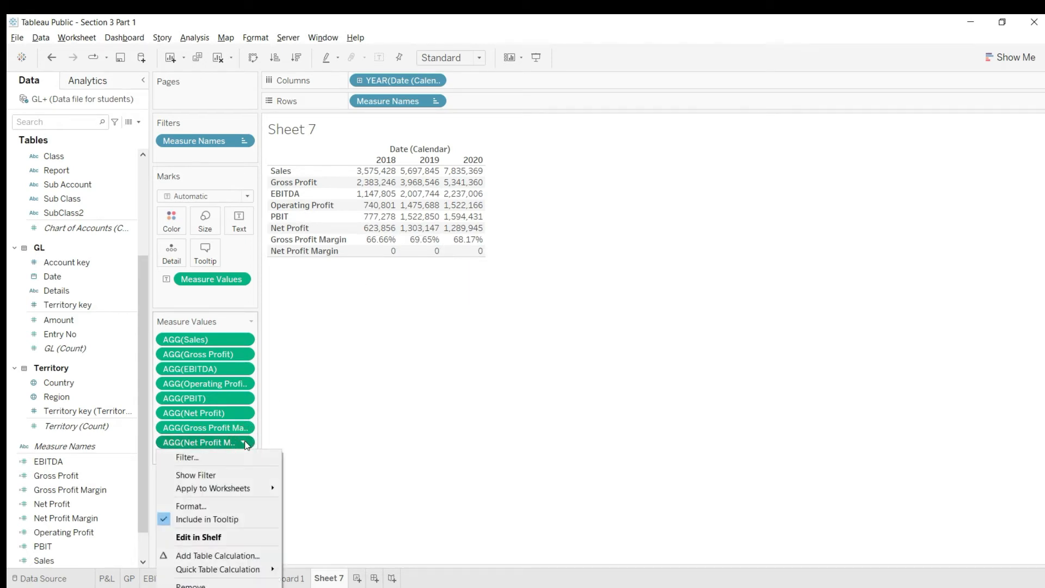
Format the Net Profit Margin pill's numbers as Percentage, showing 17.45%, 22.87%, 16.46%
left_click(191, 506)
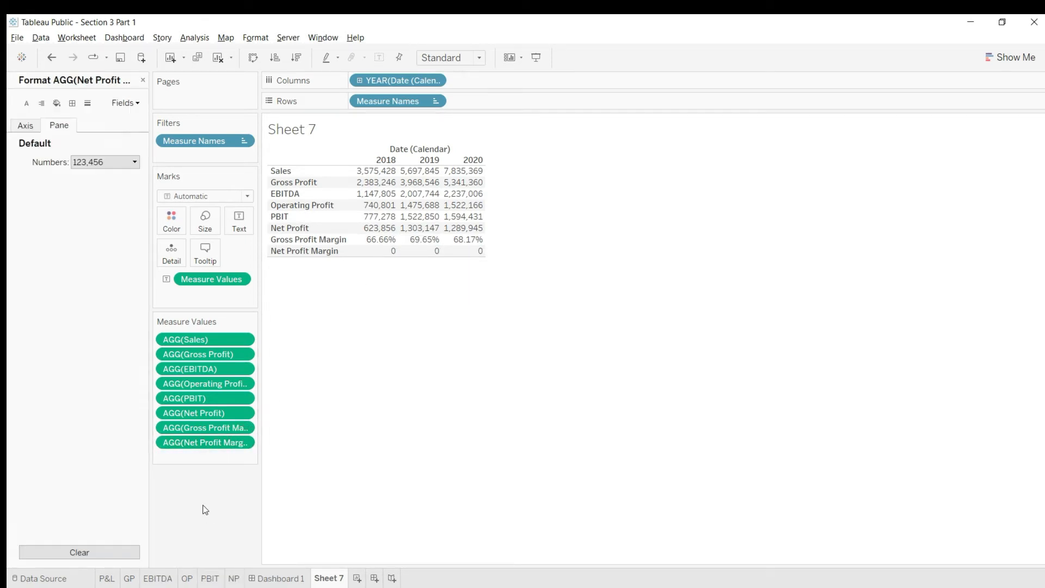
left_click(136, 161)
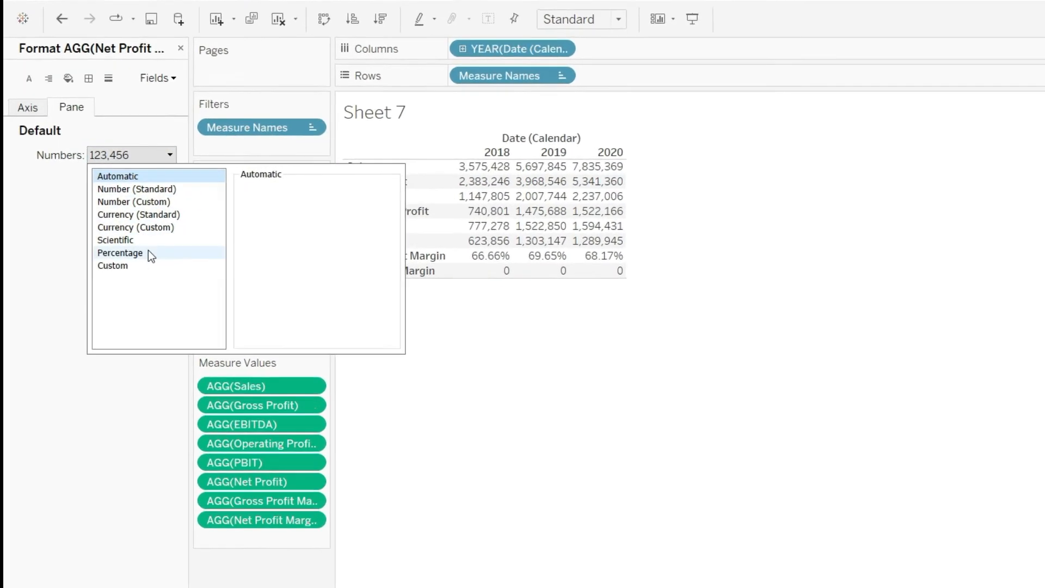
left_click(119, 253)
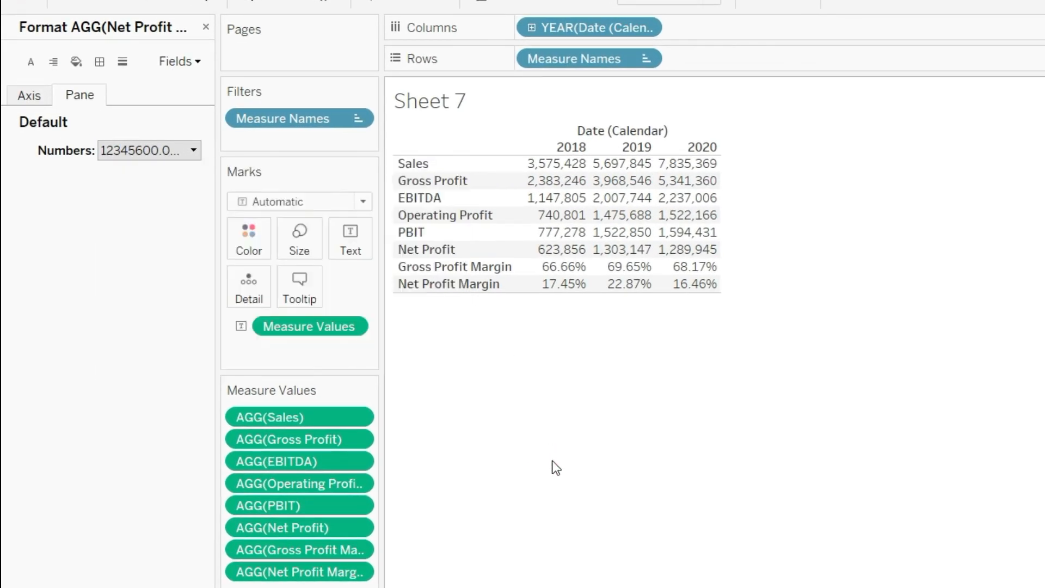
mouse_move(576, 406)
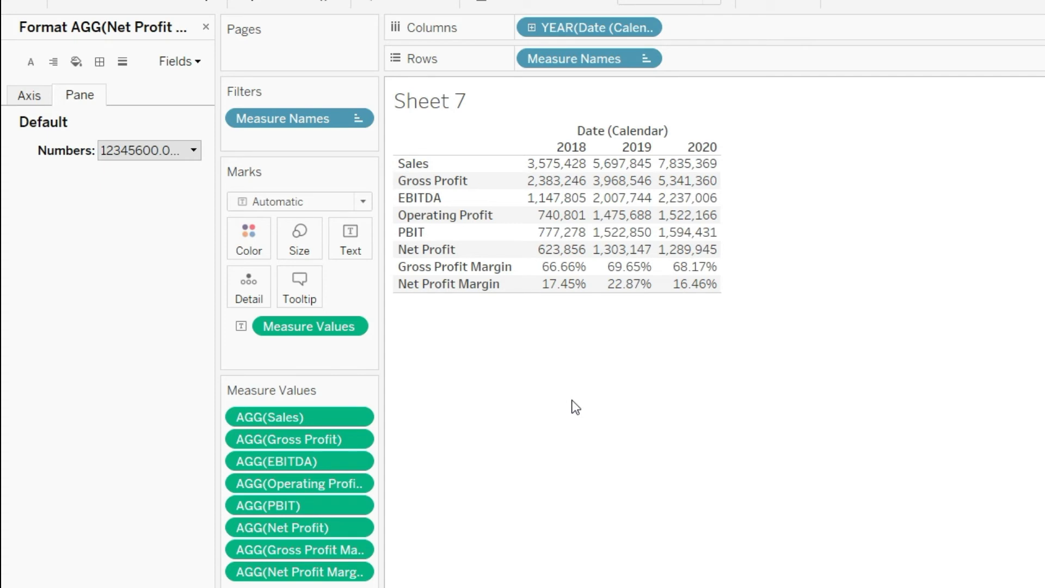